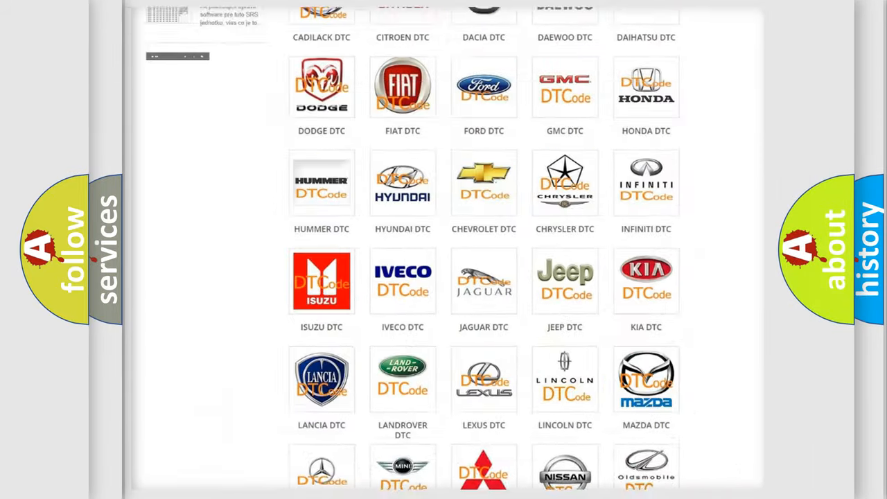
# Pick FORD DTC from the brand grid and browse the Ford trouble-code list
pyautogui.scroll(3)
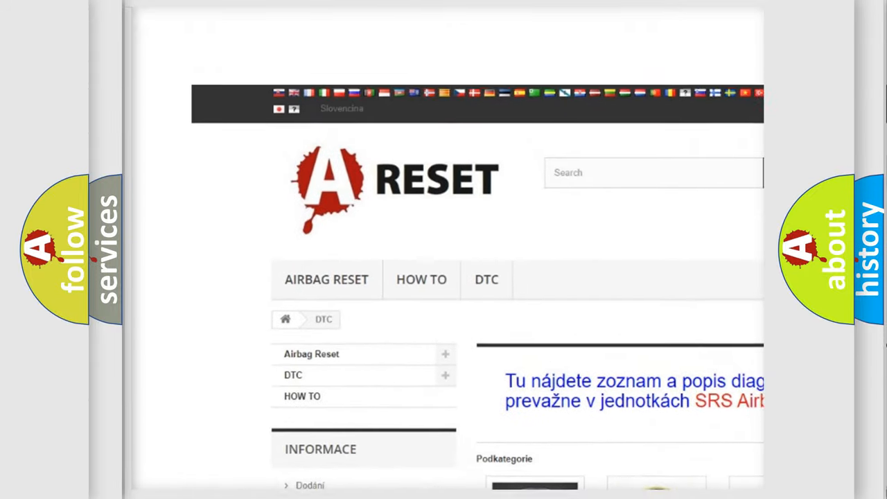
pyautogui.scroll(3)
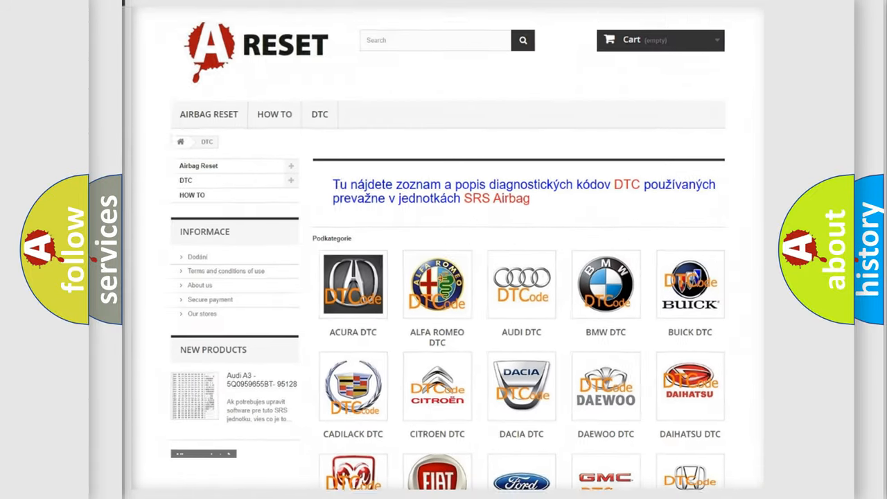
pyautogui.scroll(-3)
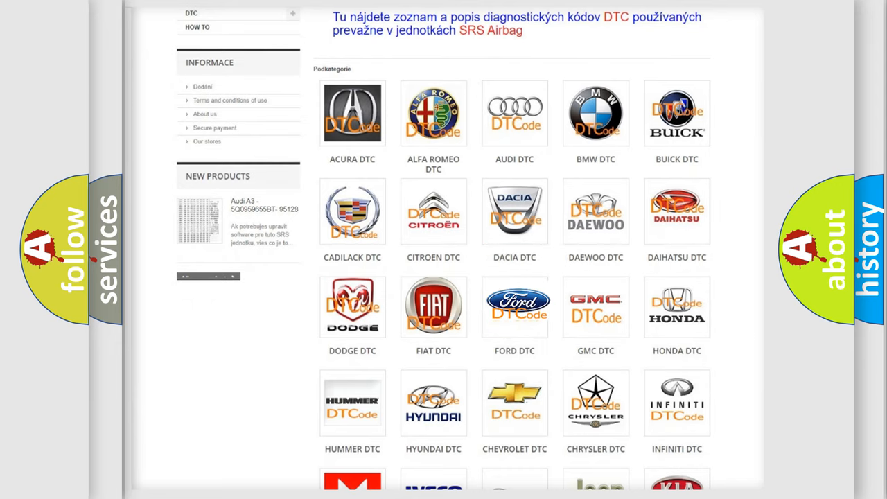
pyautogui.click(514, 306)
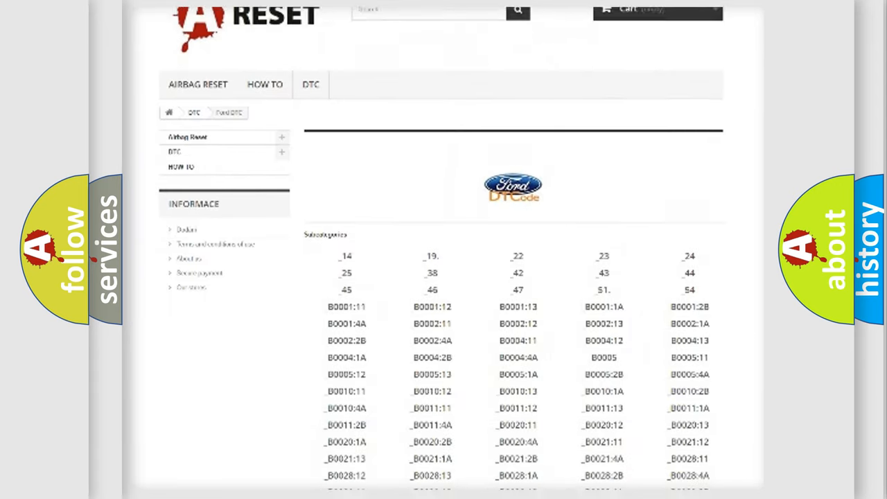
pyautogui.scroll(-3)
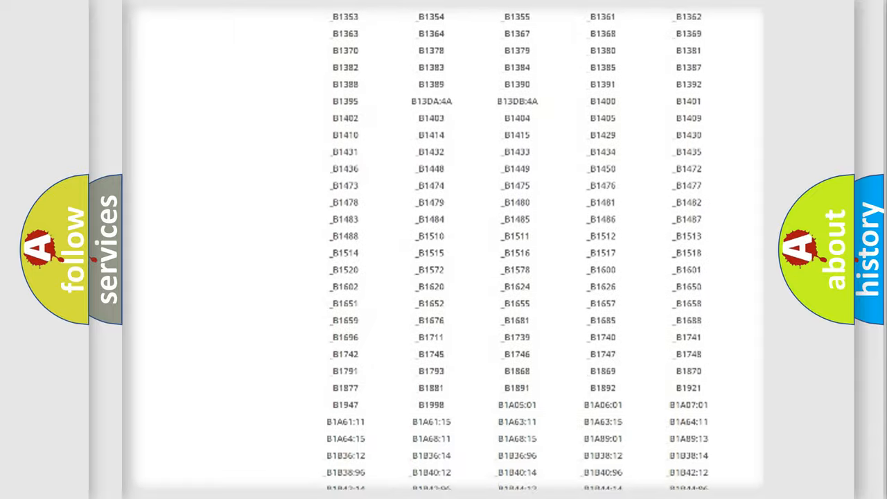
pyautogui.scroll(3)
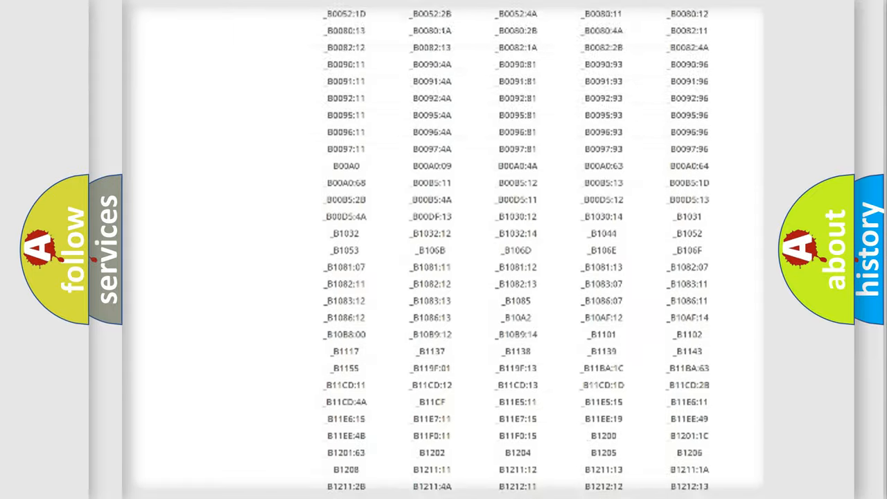
pyautogui.scroll(3)
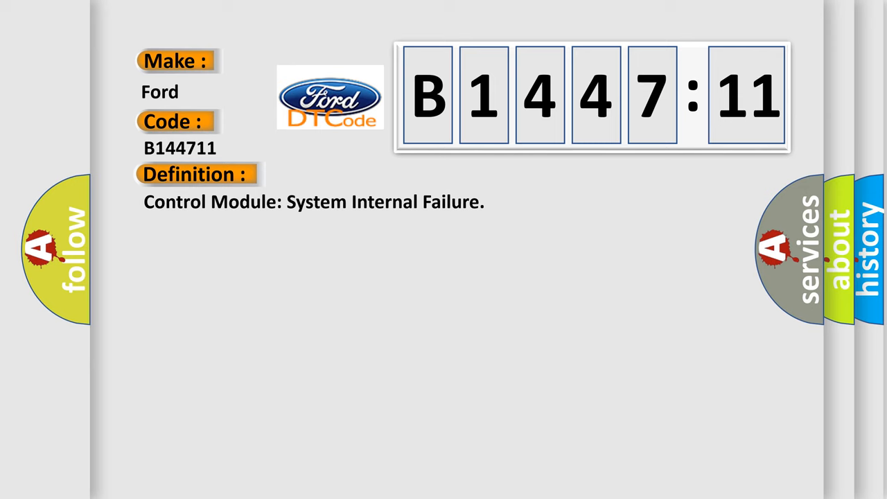
# Reveal the Description text on the Ford B1447:11 card
pyautogui.click(361, 174)
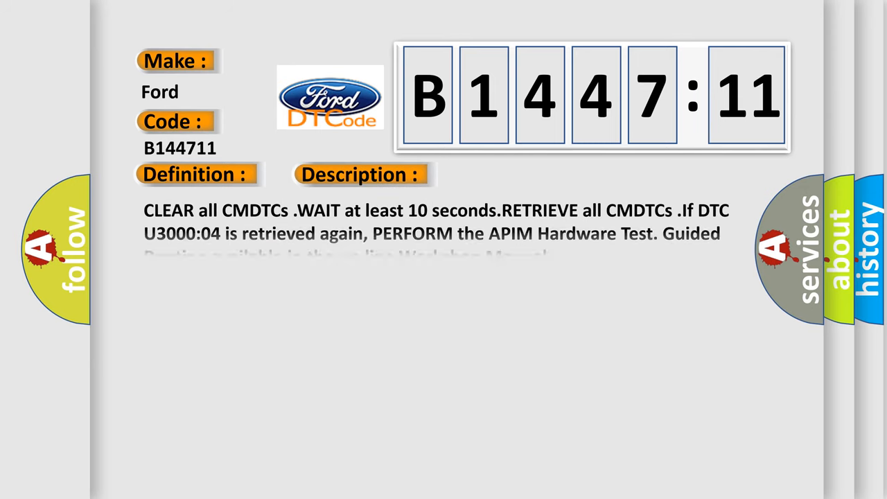